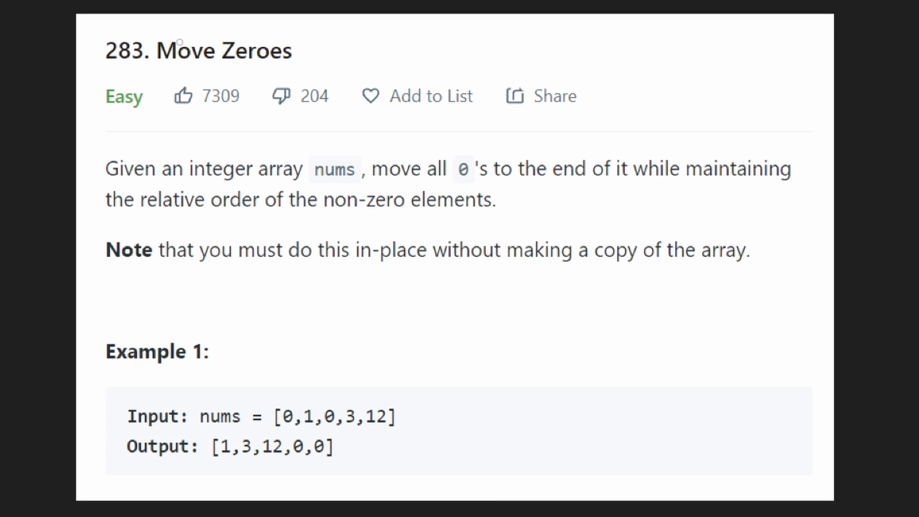
mouse_move(199, 69)
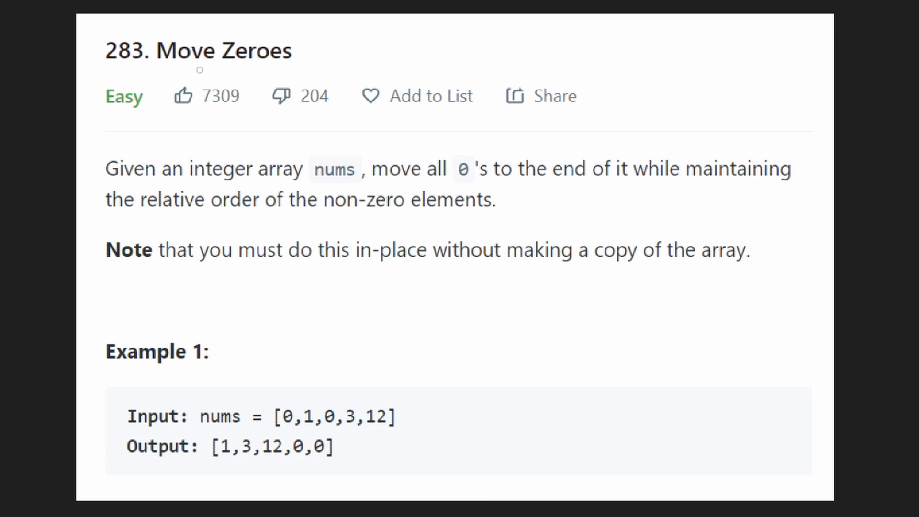
Draw a hand-drawn underline beneath the '283. Move Zeroes' problem title
left_click_drag(135, 72, 311, 73)
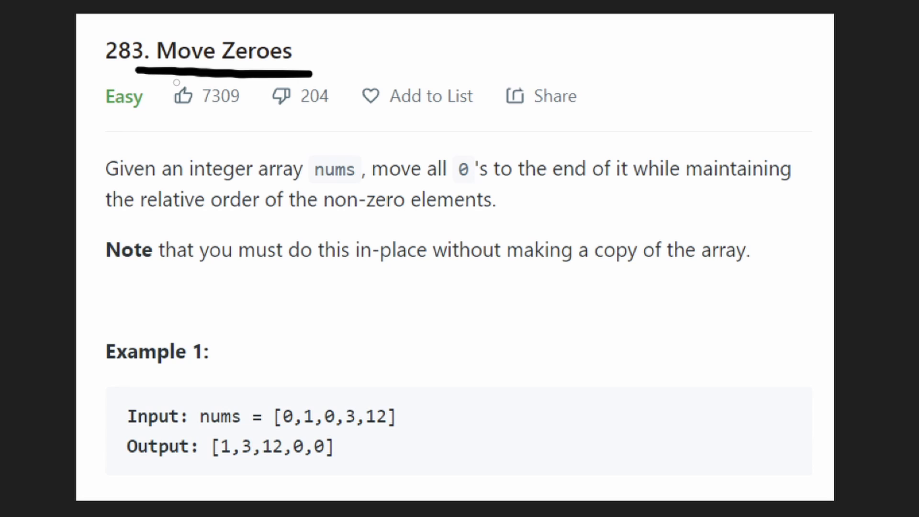
mouse_move(435, 82)
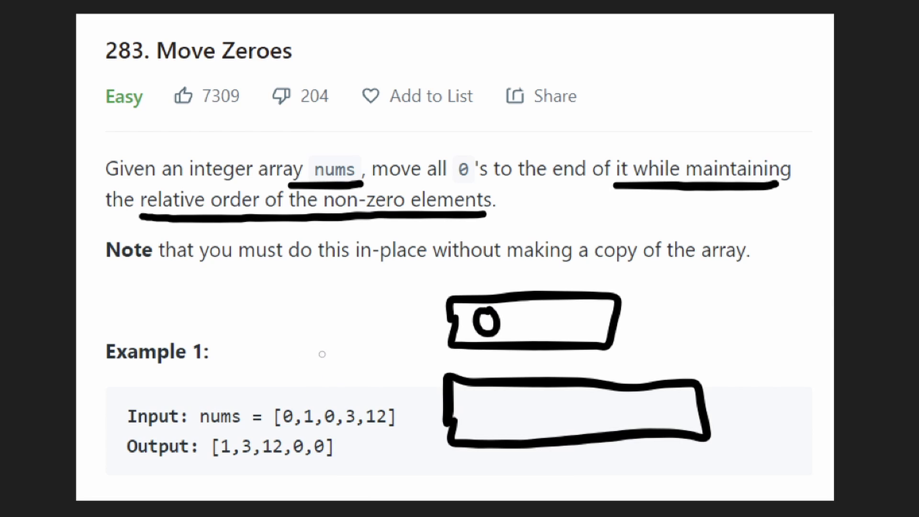
mouse_move(480, 403)
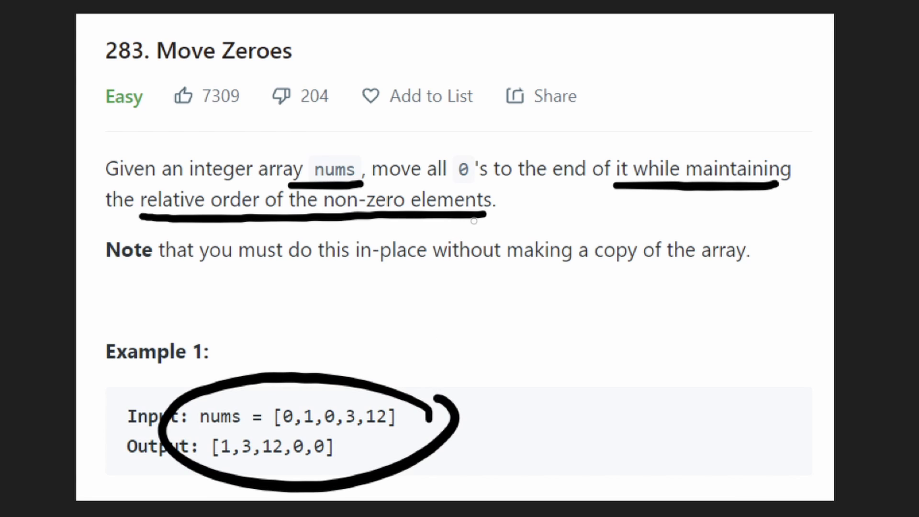
Clear the earlier pen annotations from the Move Zeroes description
left_click(474, 398)
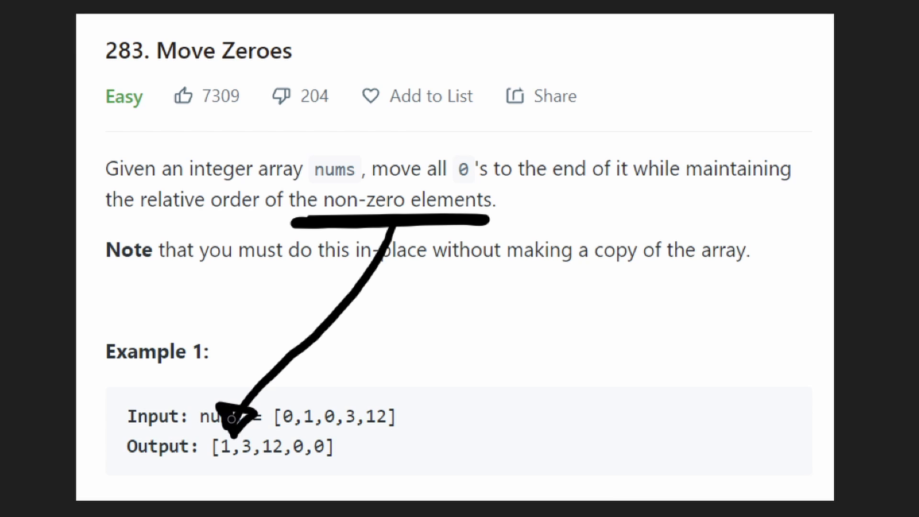
mouse_move(598, 302)
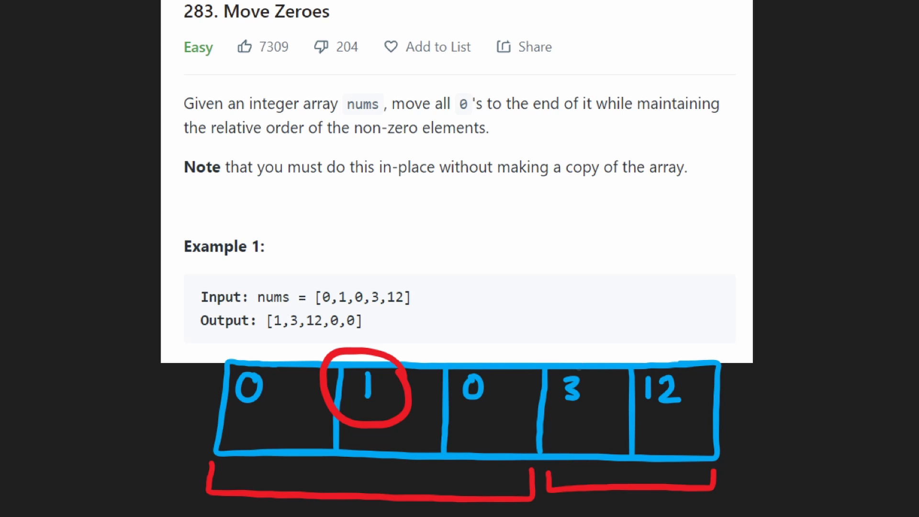
mouse_move(675, 358)
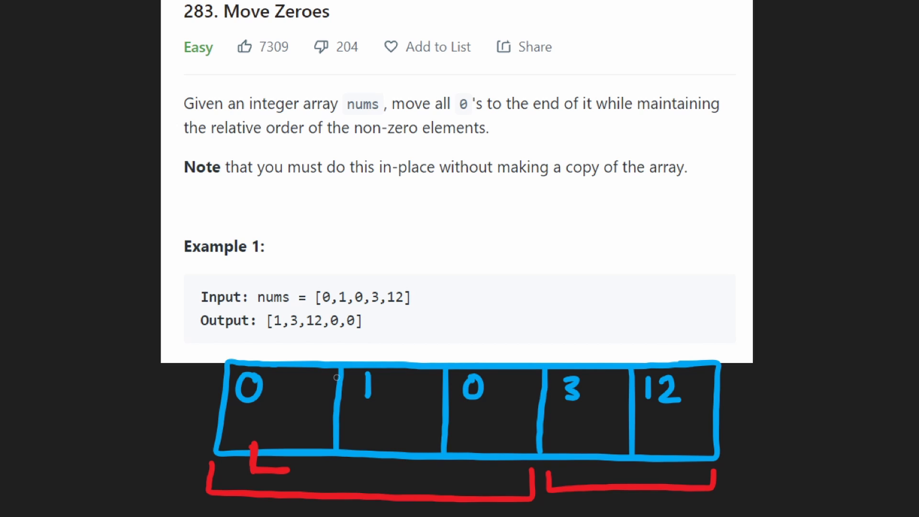
mouse_move(402, 384)
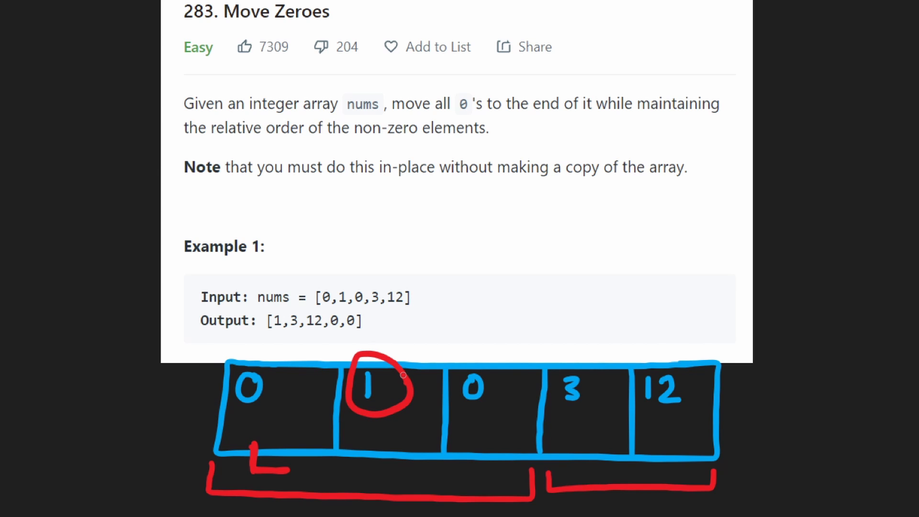
mouse_move(299, 408)
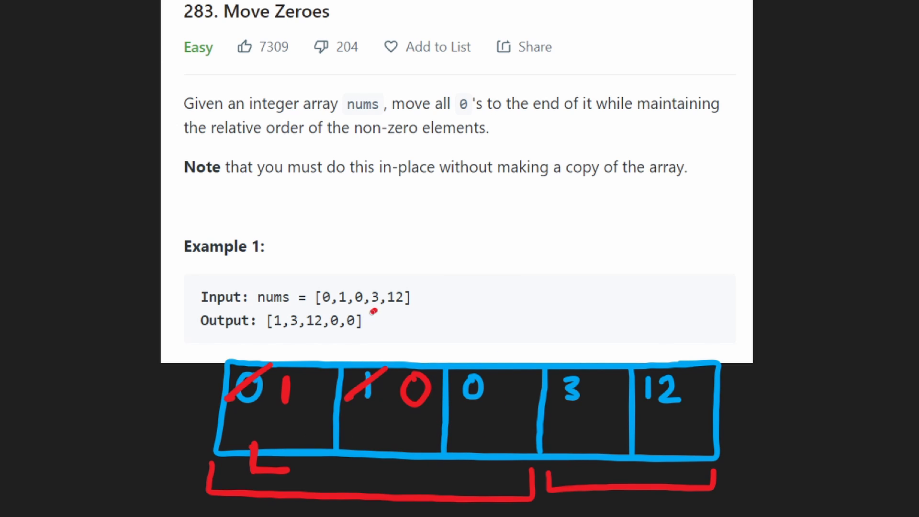
mouse_move(320, 435)
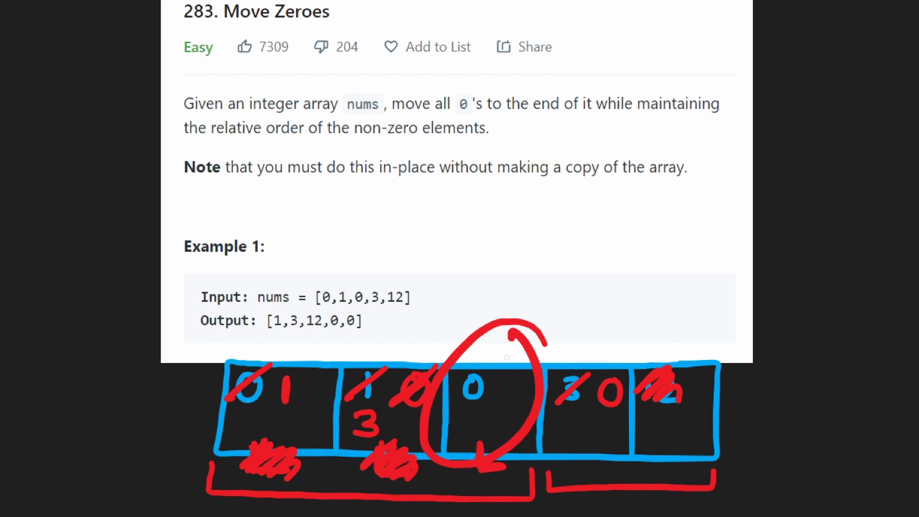
Place the cursor in the empty moveZeroes body of the Python3 editor
left_click(510, 392)
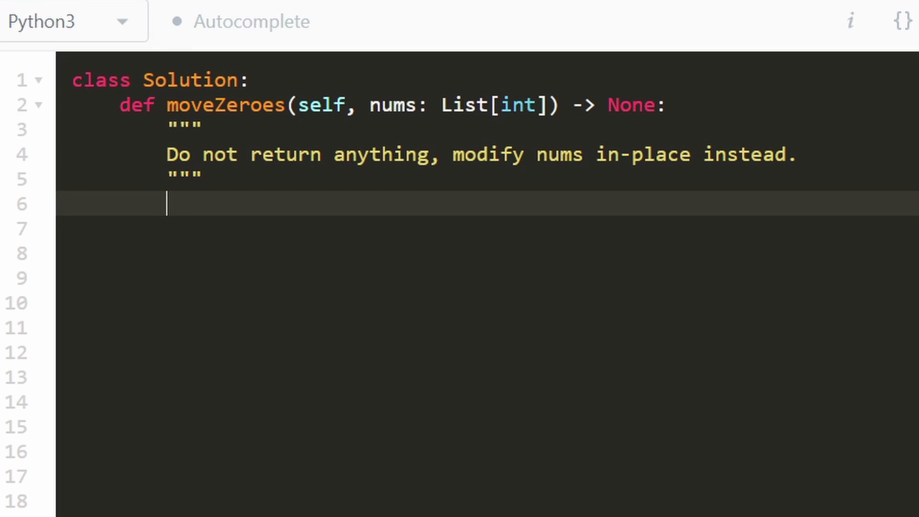
Write 'l = 0' and the loop header 'for r in range(len(nums)):'
type("l = 0")
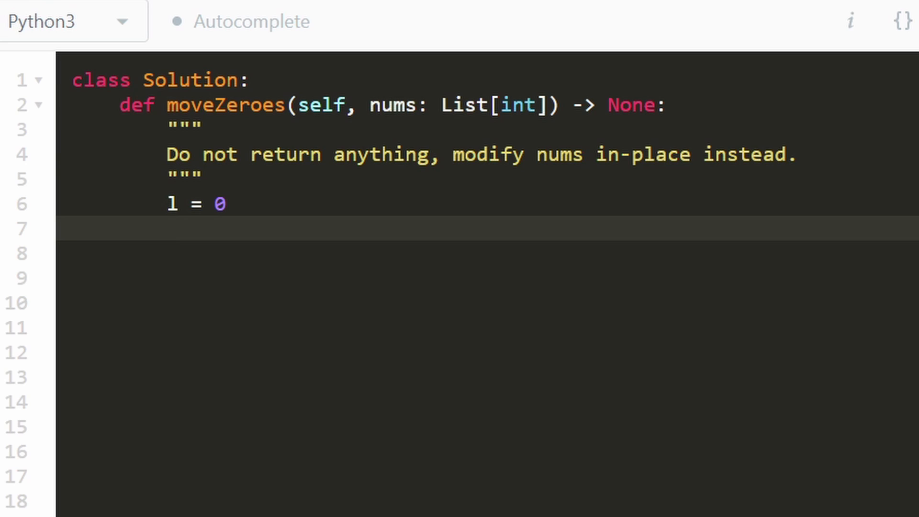
type("for")
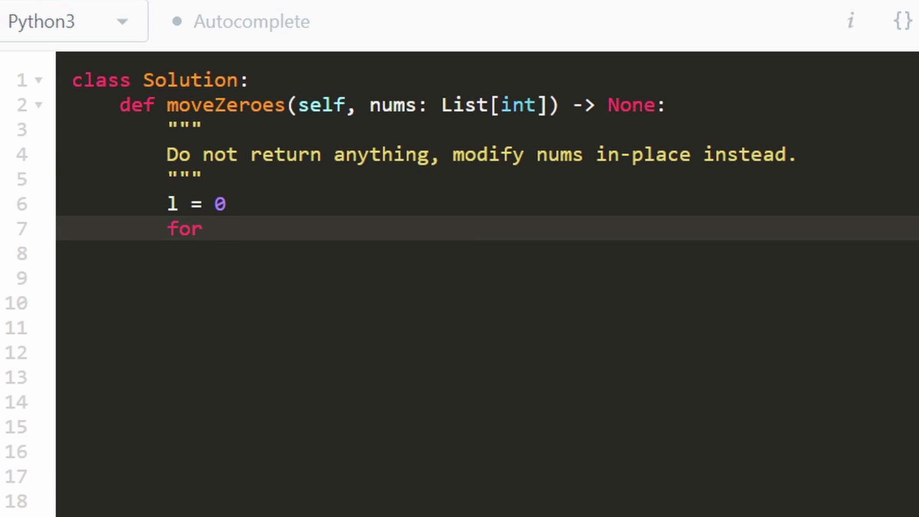
type("r in")
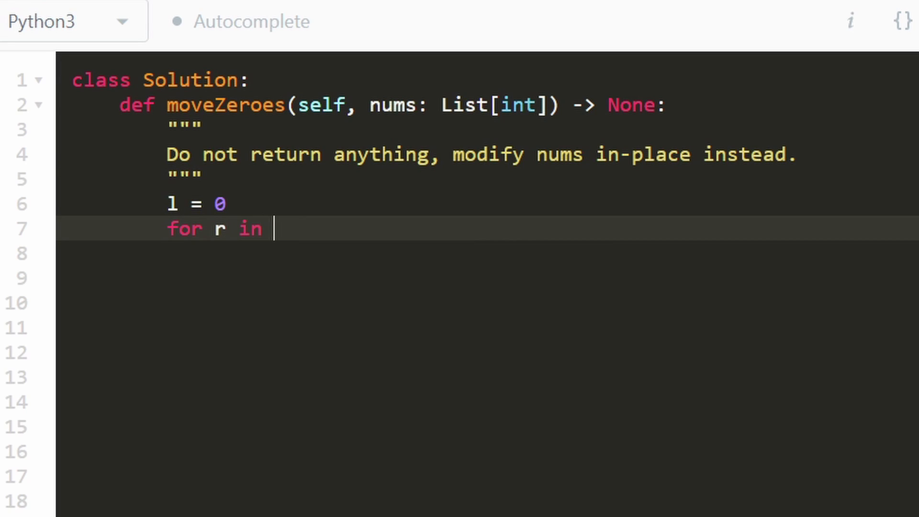
type("range()")
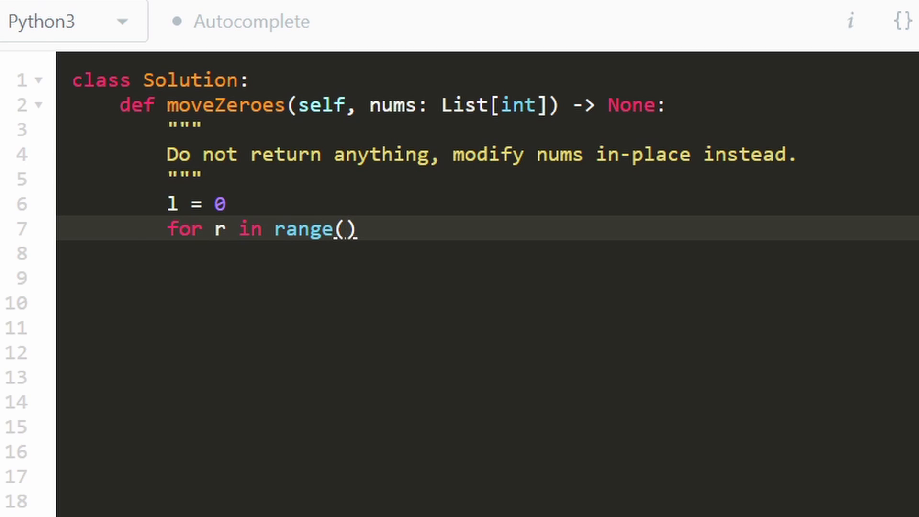
type("len(num")
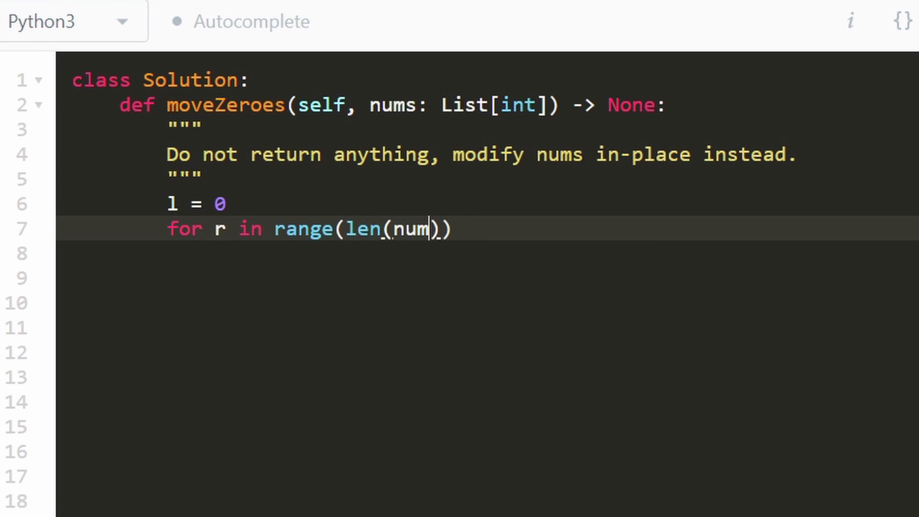
type("s):")
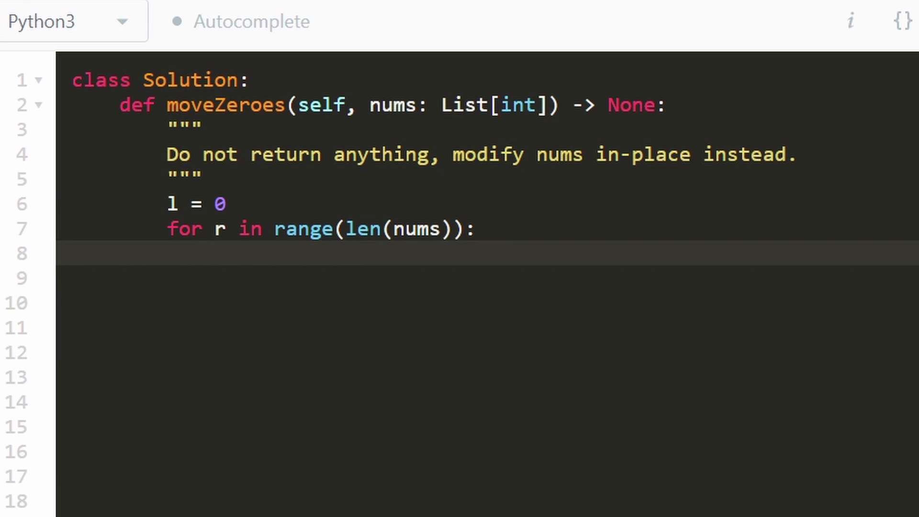
Add the condition 'if nums[r]:' and begin the swap line with 'nums[l]'
type("if")
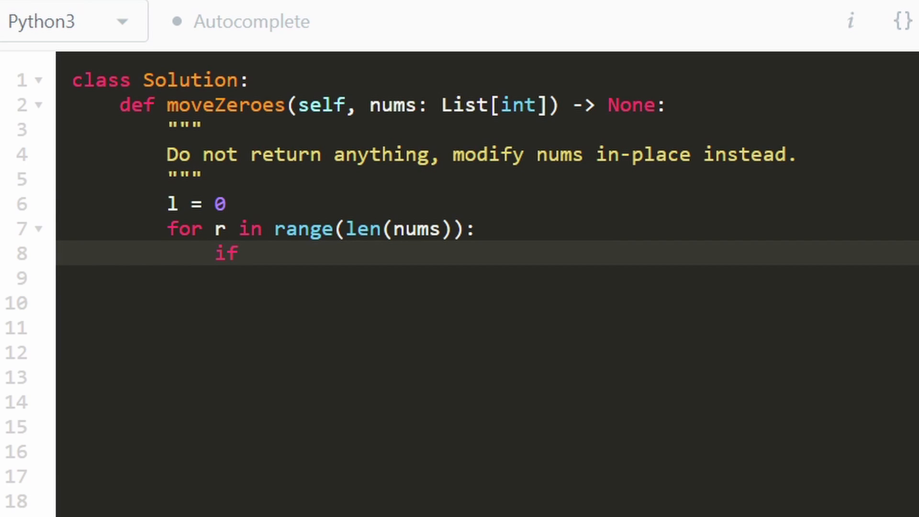
left_click(249, 253)
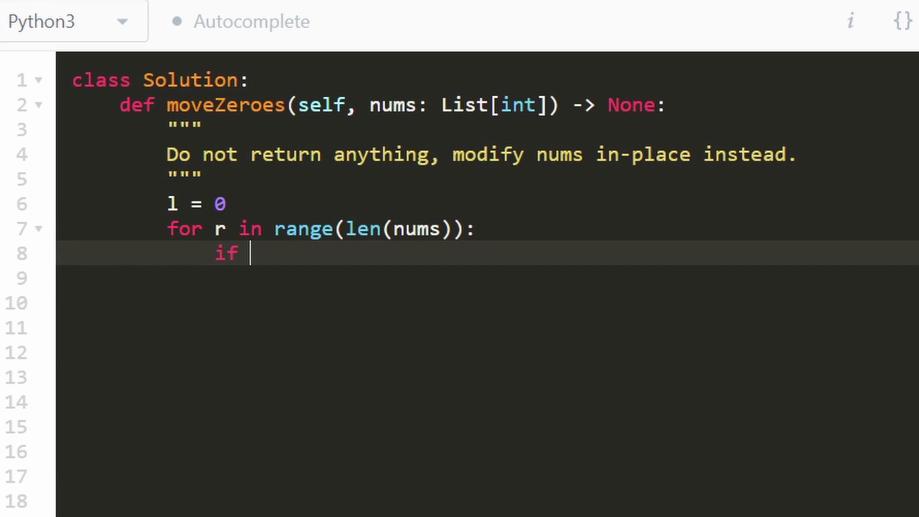
type("nums[r]:")
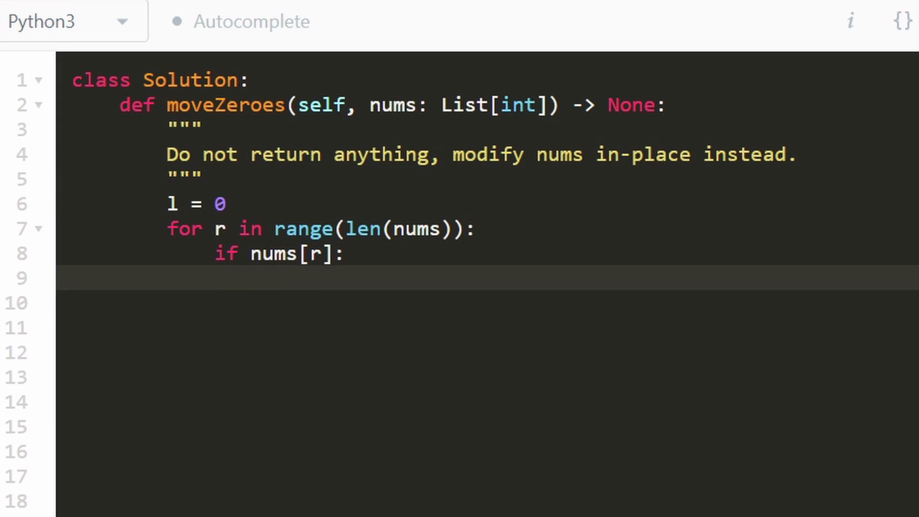
type("nums")
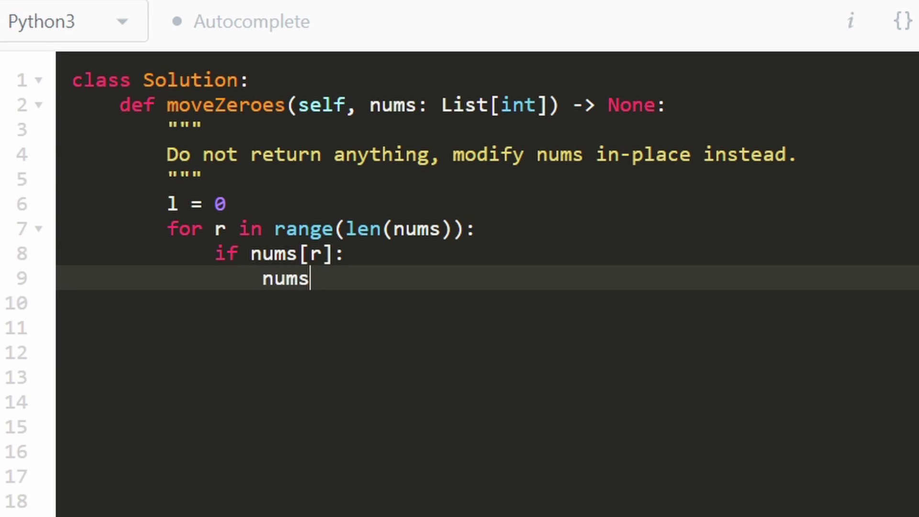
type("[l]")
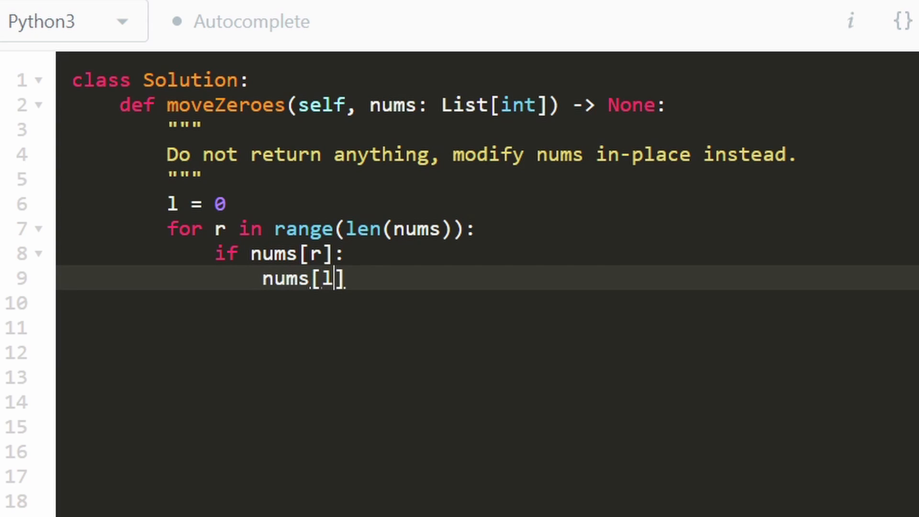
Continue the tuple swap 'nums[l], nums[r] = nums[r], ...' on line 9
type("= numsp")
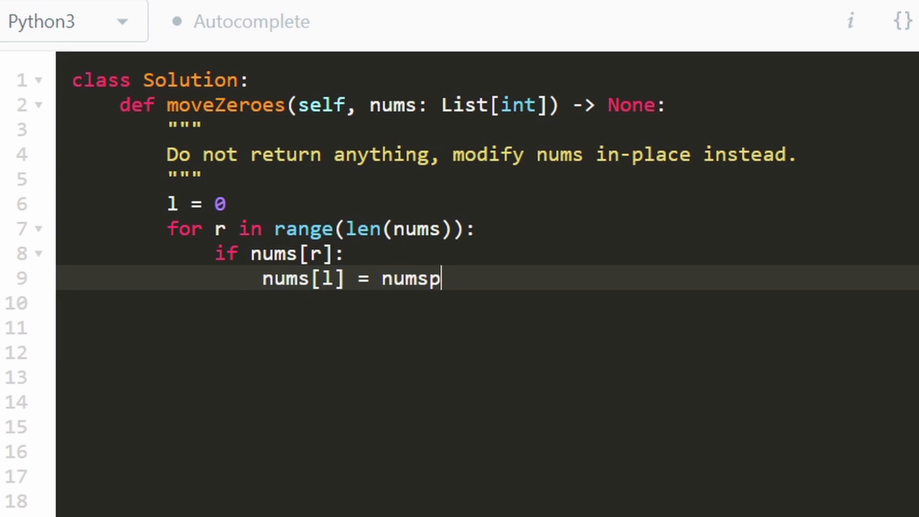
type("[r]")
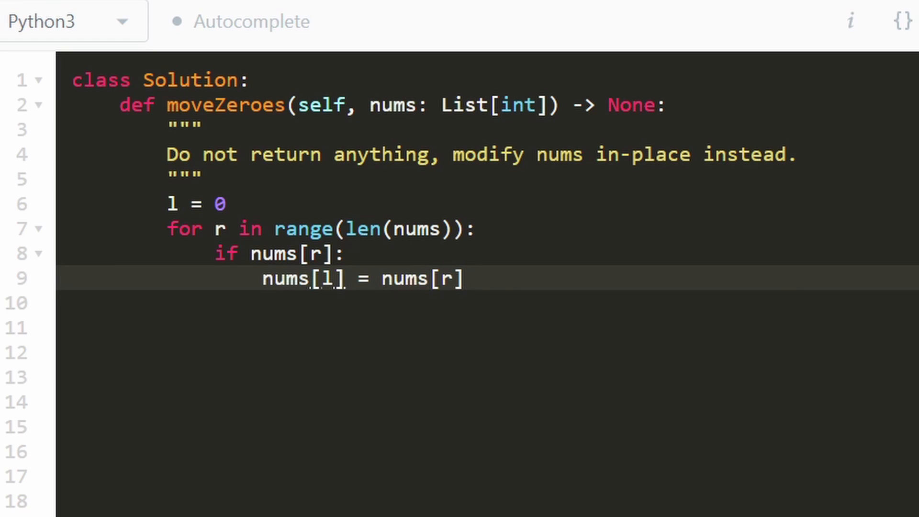
type(",")
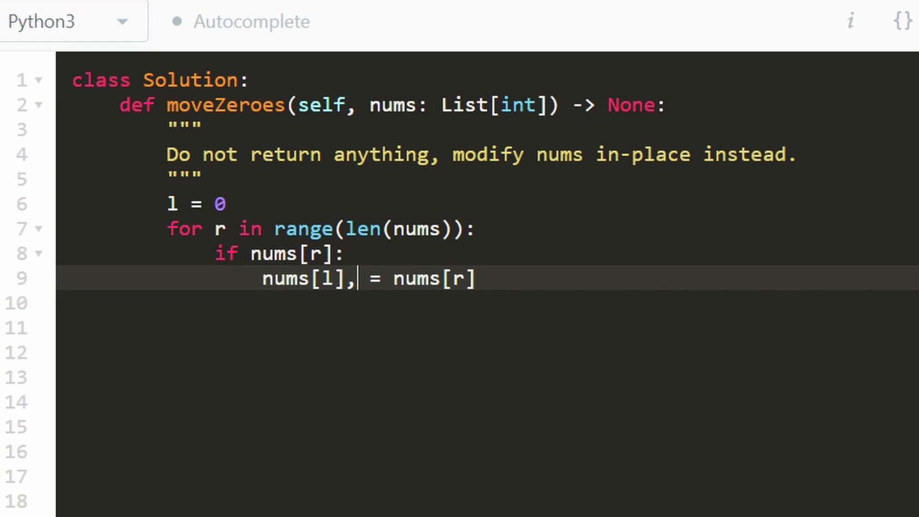
type("nums")
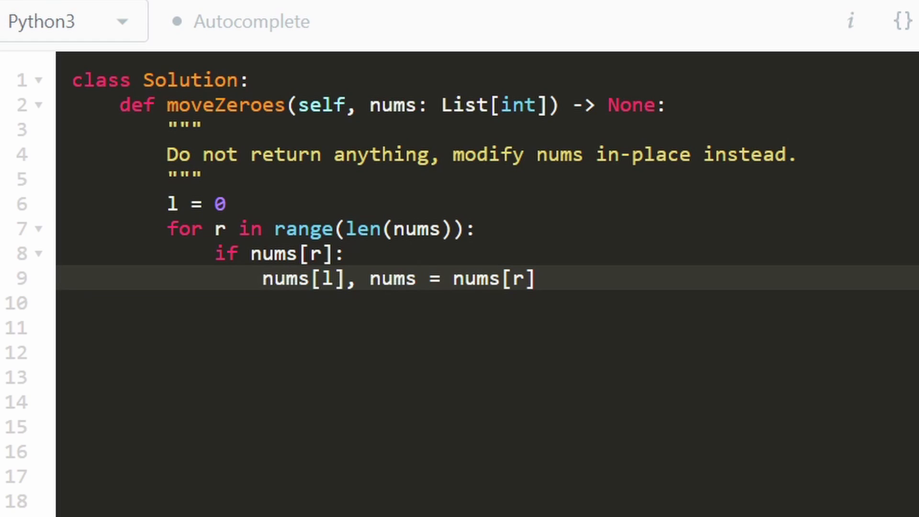
type("[r]")
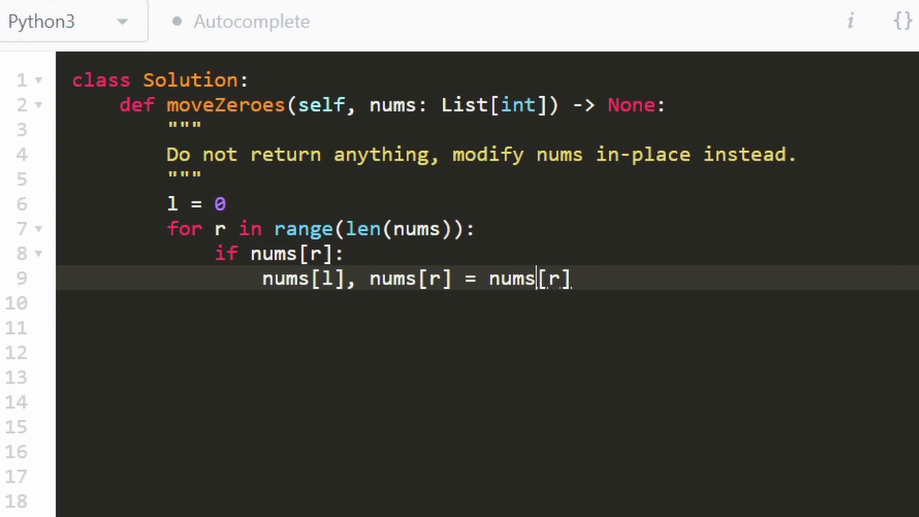
type(",")
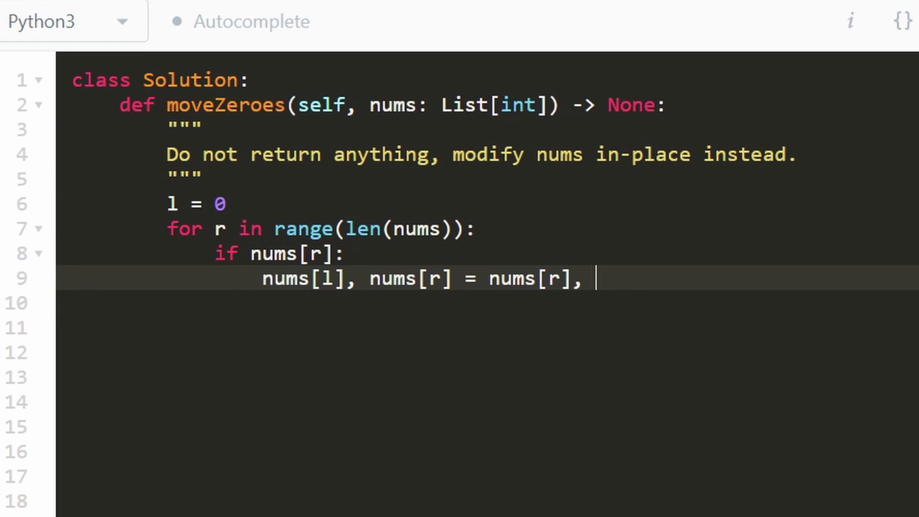
Finish the swap with 'nums[l]' and start a new indented line beneath it
type("nums[l]")
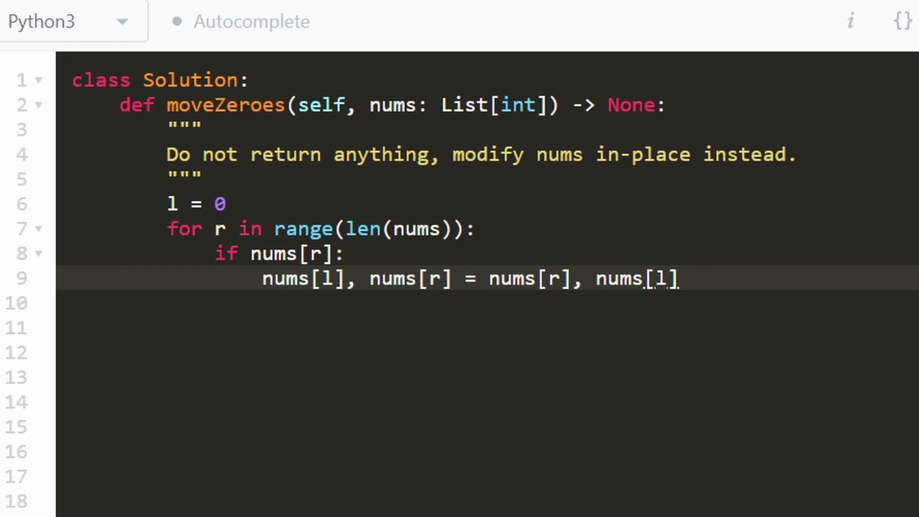
double_click(523, 278)
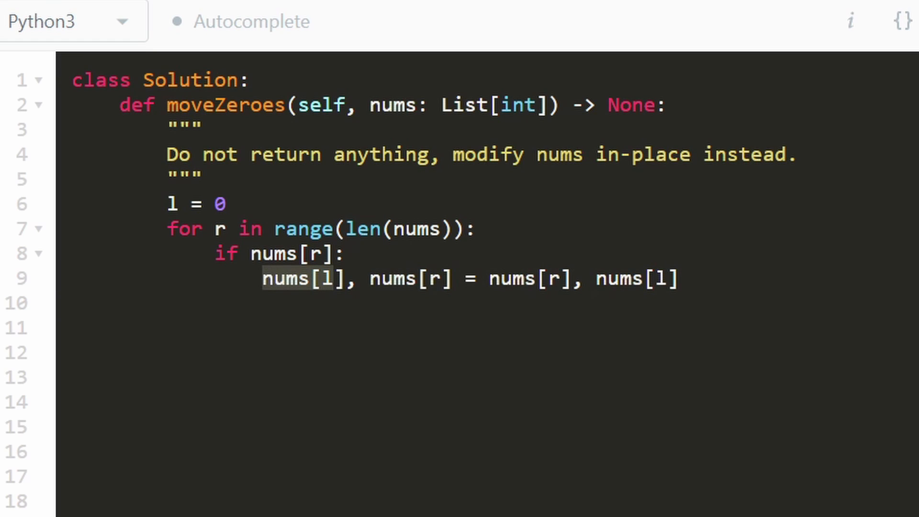
double_click(634, 278)
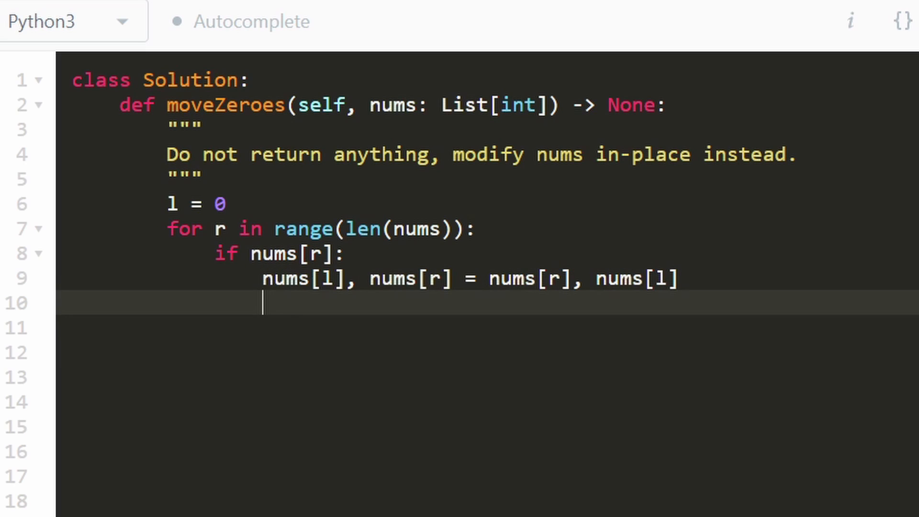
Add 'l += 1' after the swap and move to a new line after the loop
type("l ++")
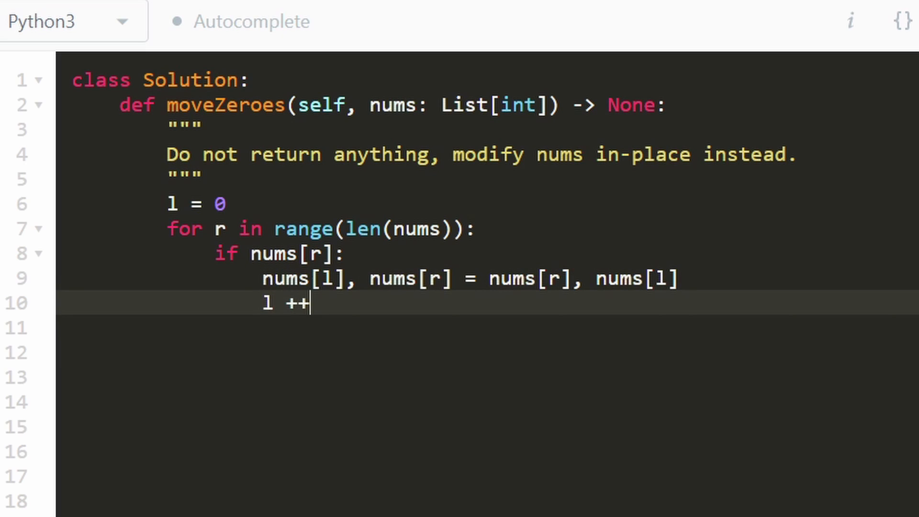
type("= 1")
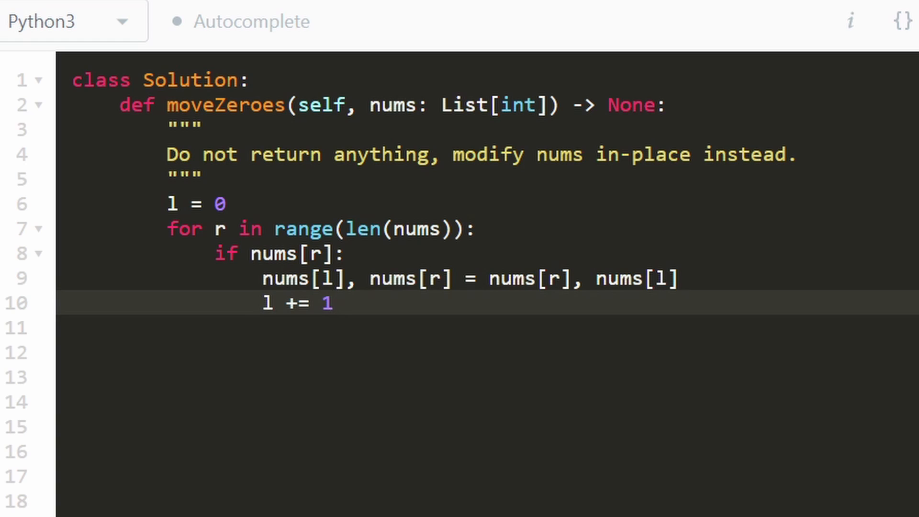
left_click(475, 228)
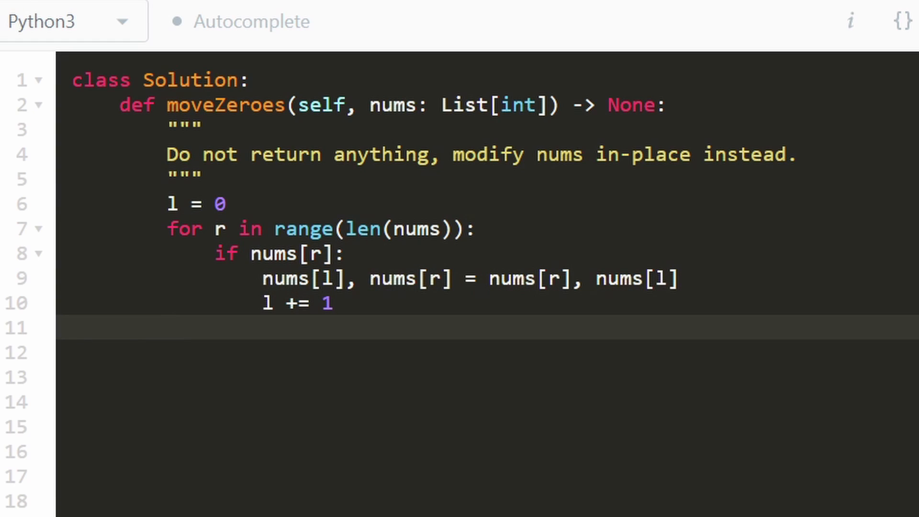
Write 'return nums' at method level after the loop
type("ret")
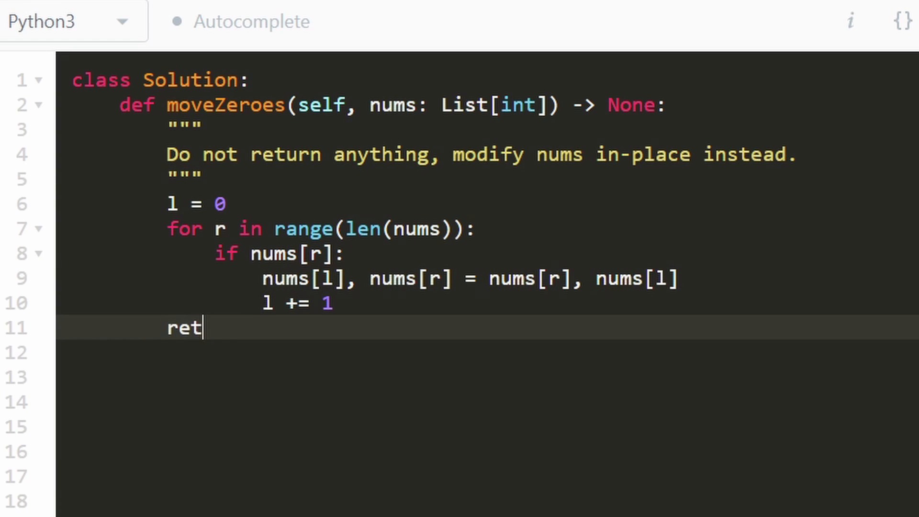
type("urn num")
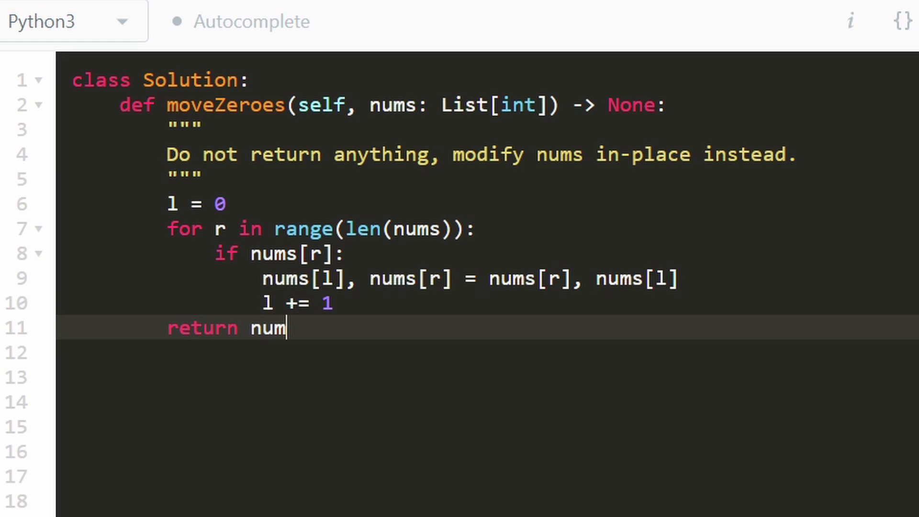